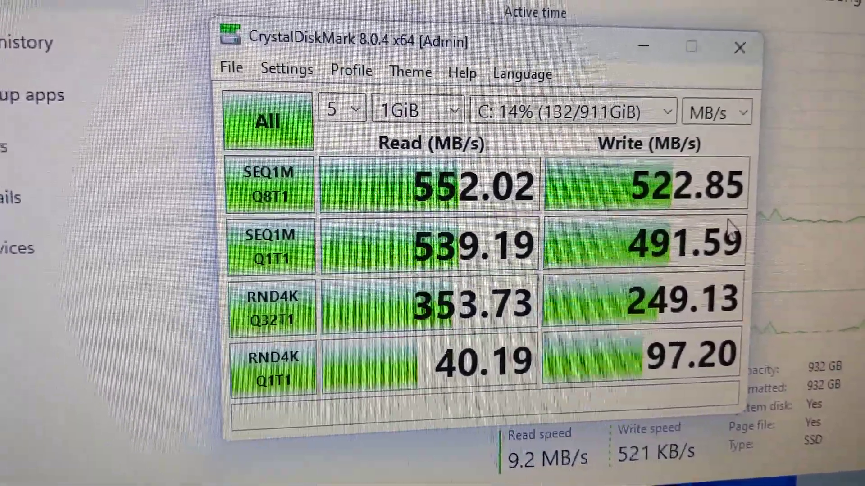
Rerun all four CrystalDiskMark benchmark tests on drive C:, resetting previous results to zero.
click(268, 120)
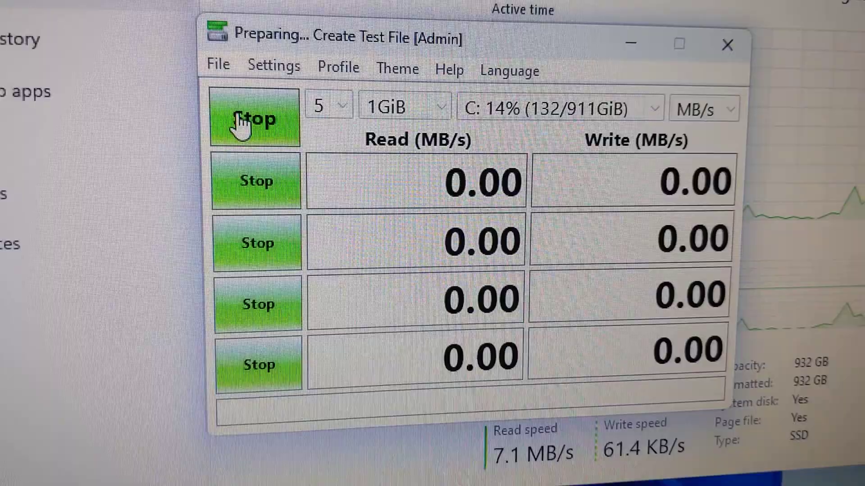